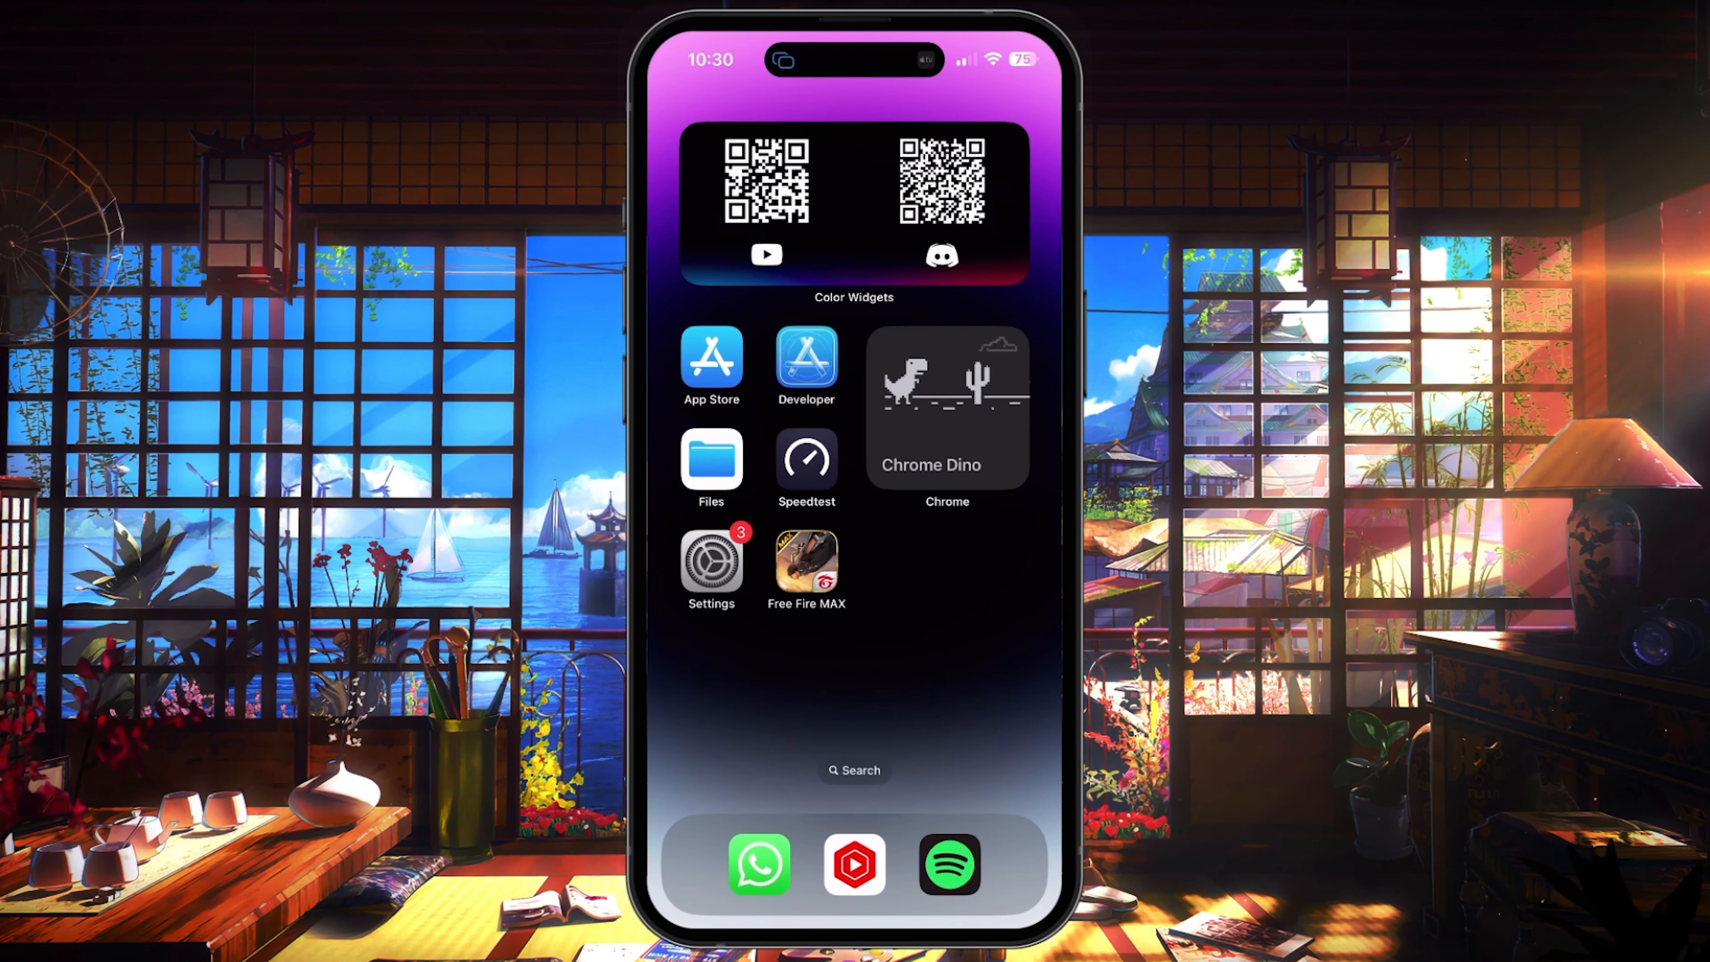
Step: Launch Settings from the home screen and scroll the main list past the account section
{"action": "left_click", "coordinate": [710, 568]}
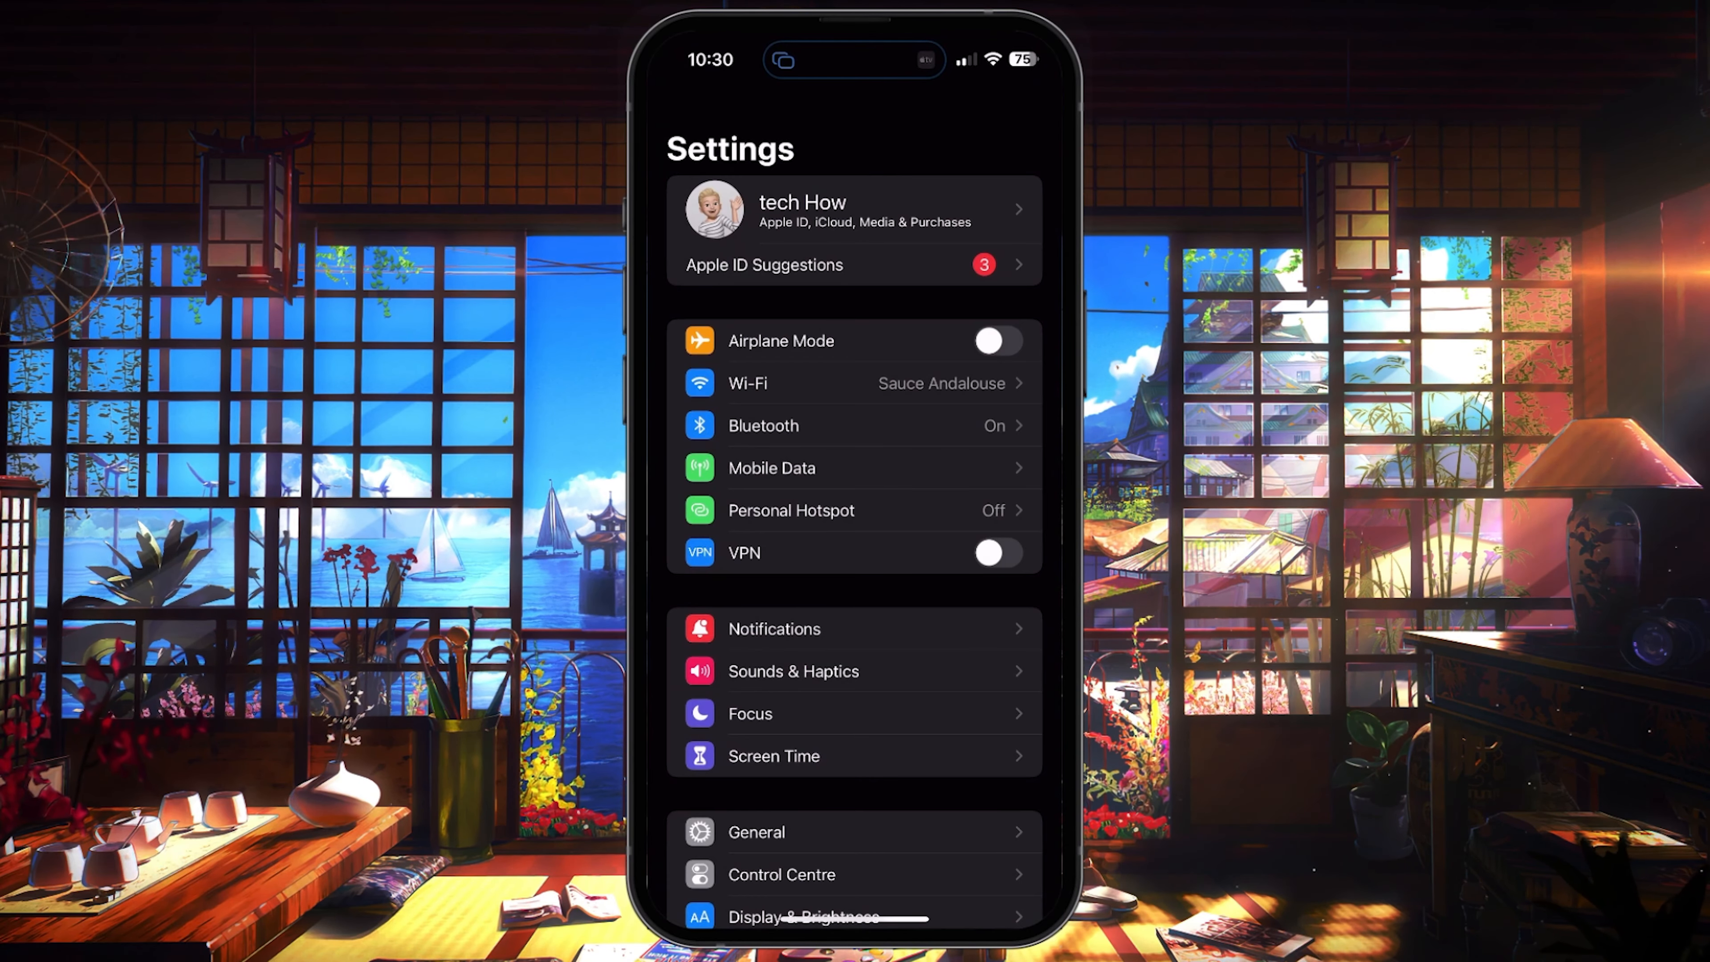
{"action": "scroll", "scroll_direction": "down", "scroll_amount": 3}
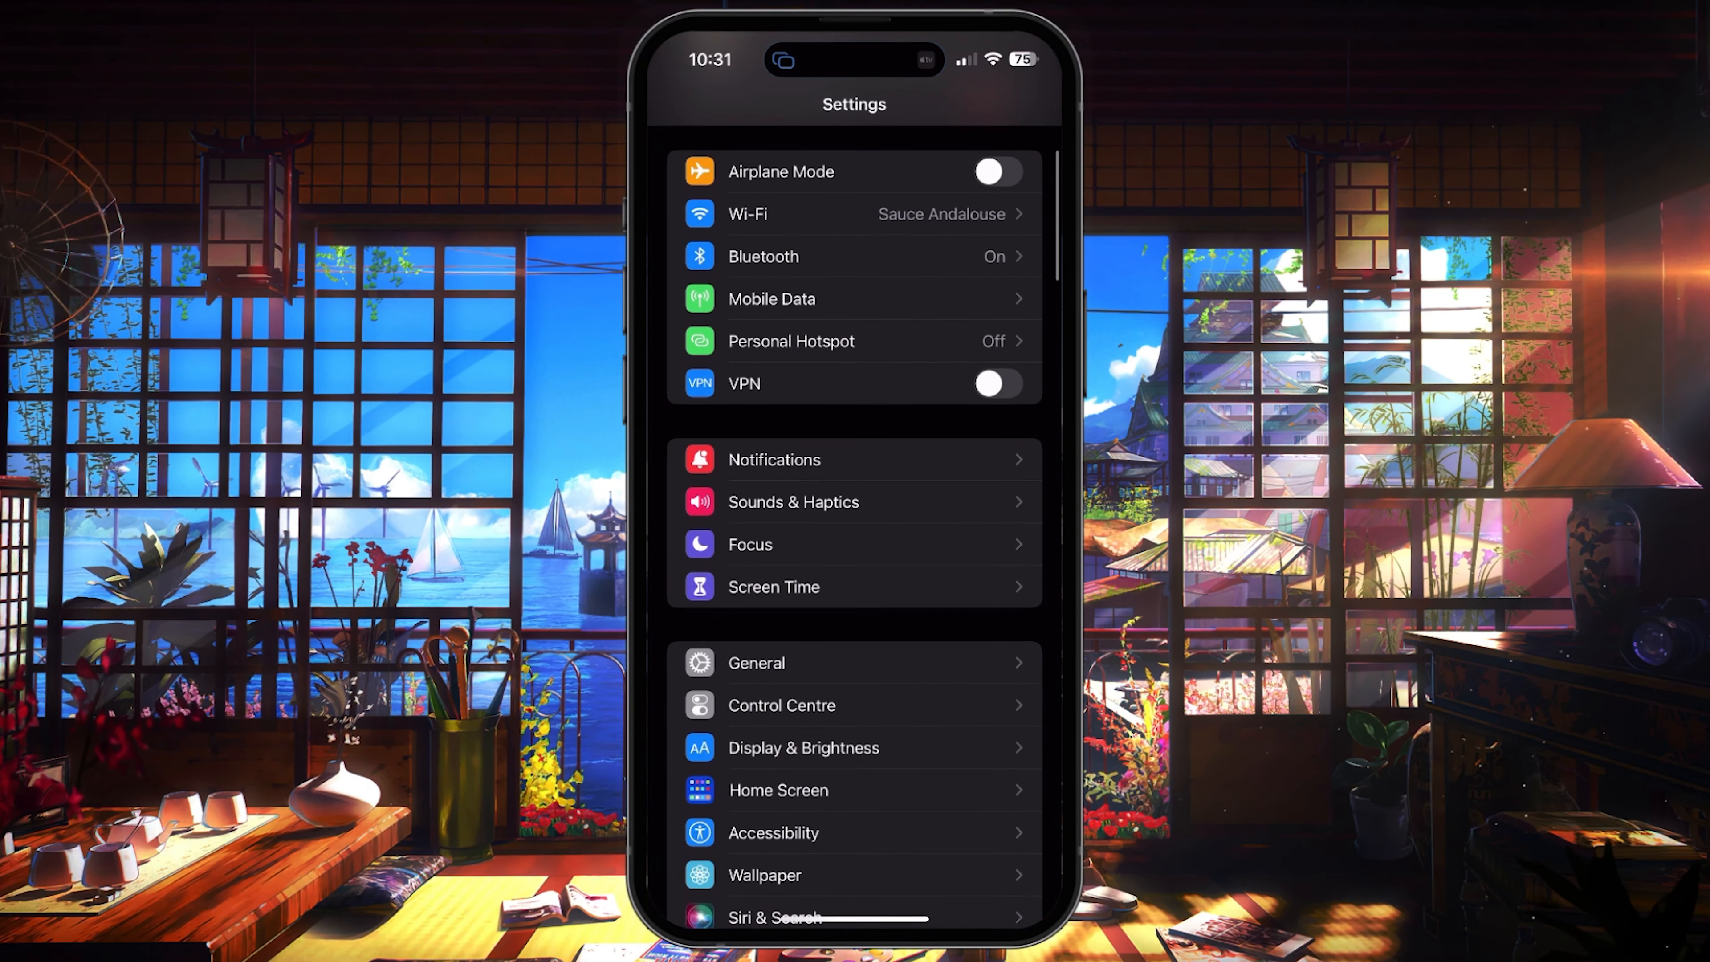
Step: Under General > AirDrop, set receiving to Everyone for 10 Minutes and go back
{"action": "left_click", "coordinate": [754, 662]}
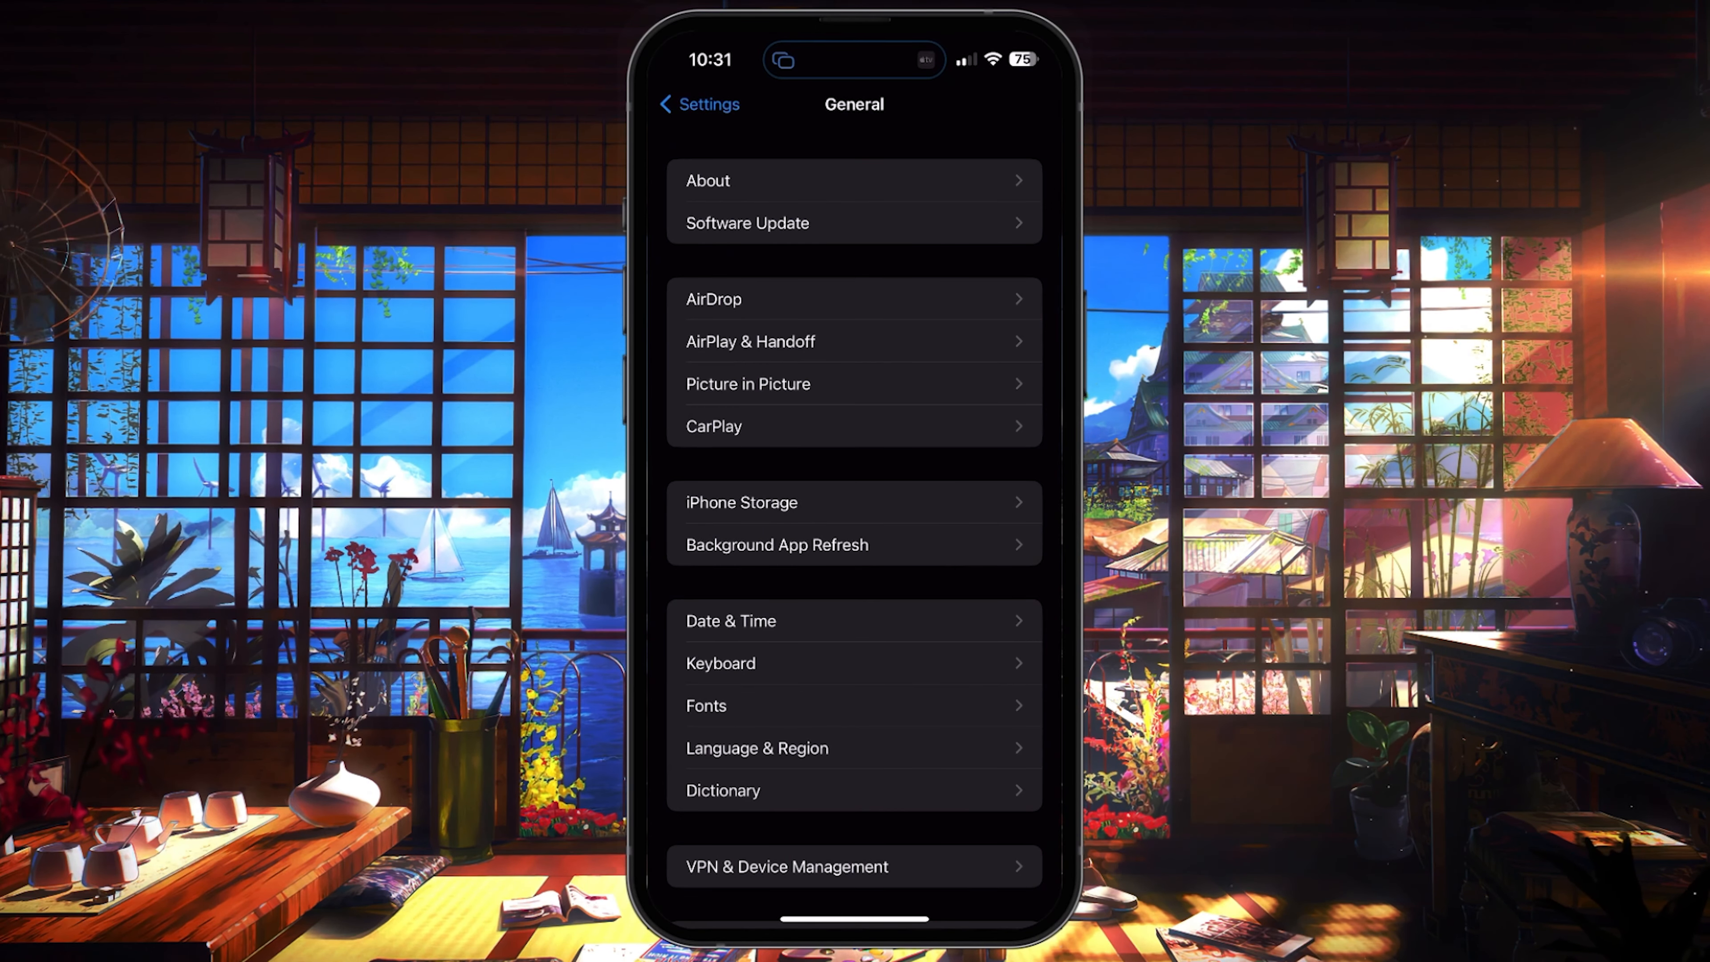
{"action": "left_click", "coordinate": [714, 299]}
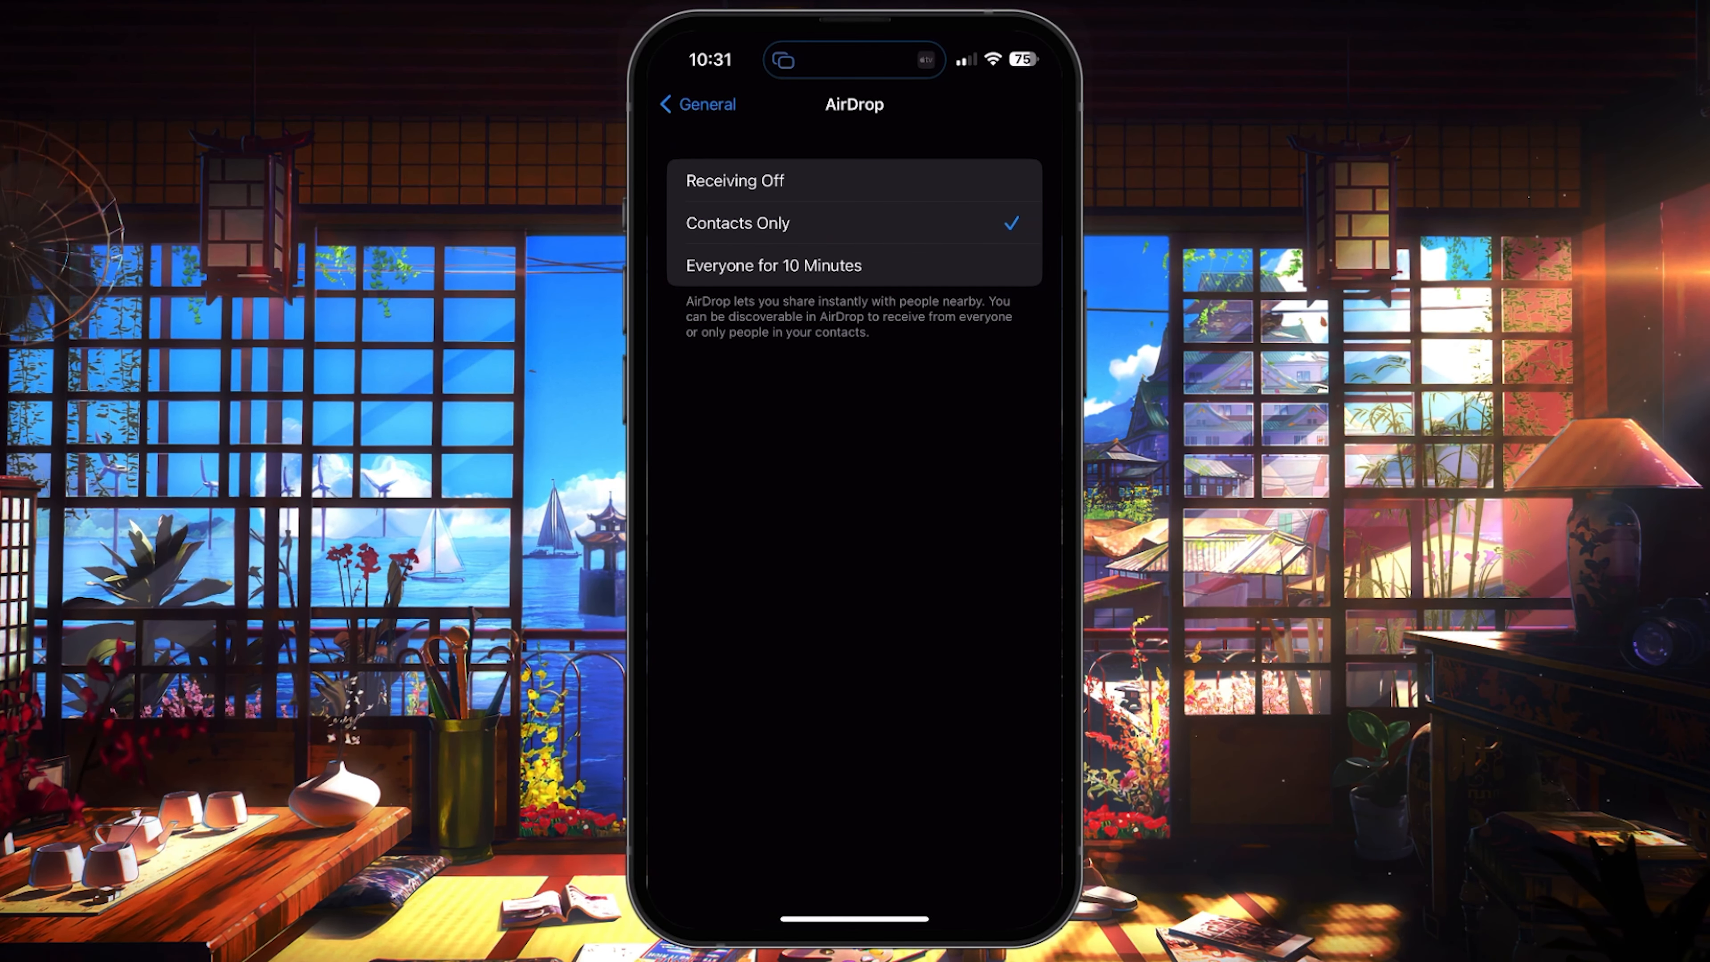
{"action": "left_click", "coordinate": [773, 266]}
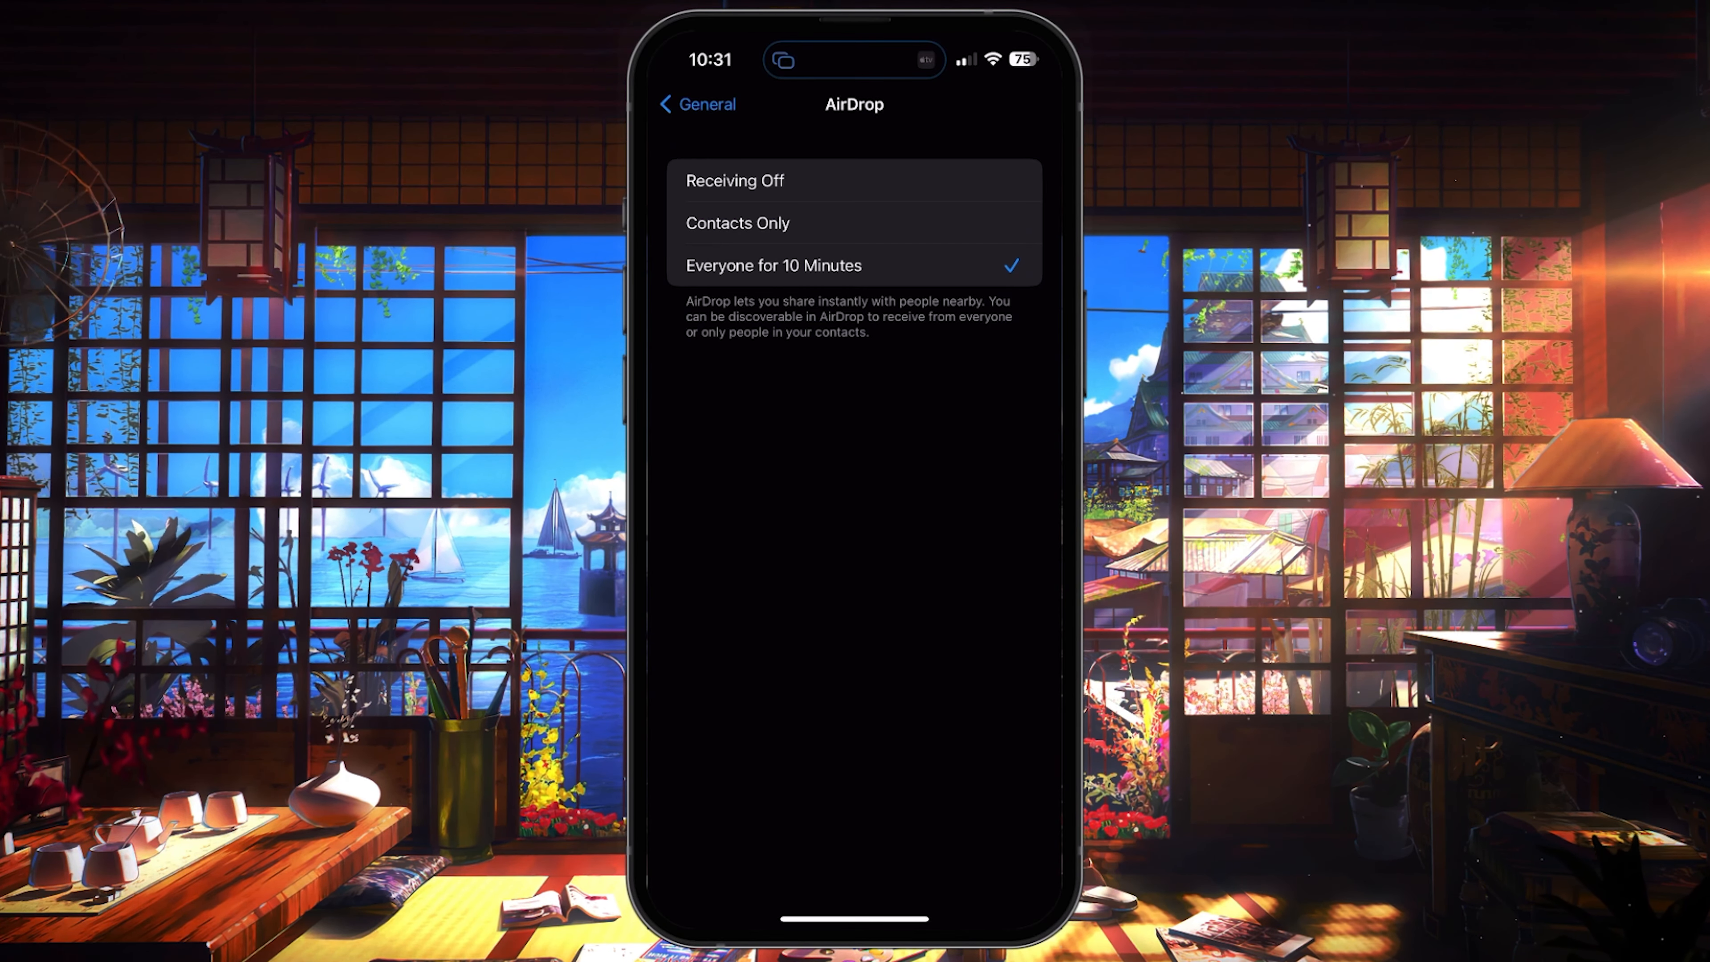
{"action": "left_click", "coordinate": [698, 104]}
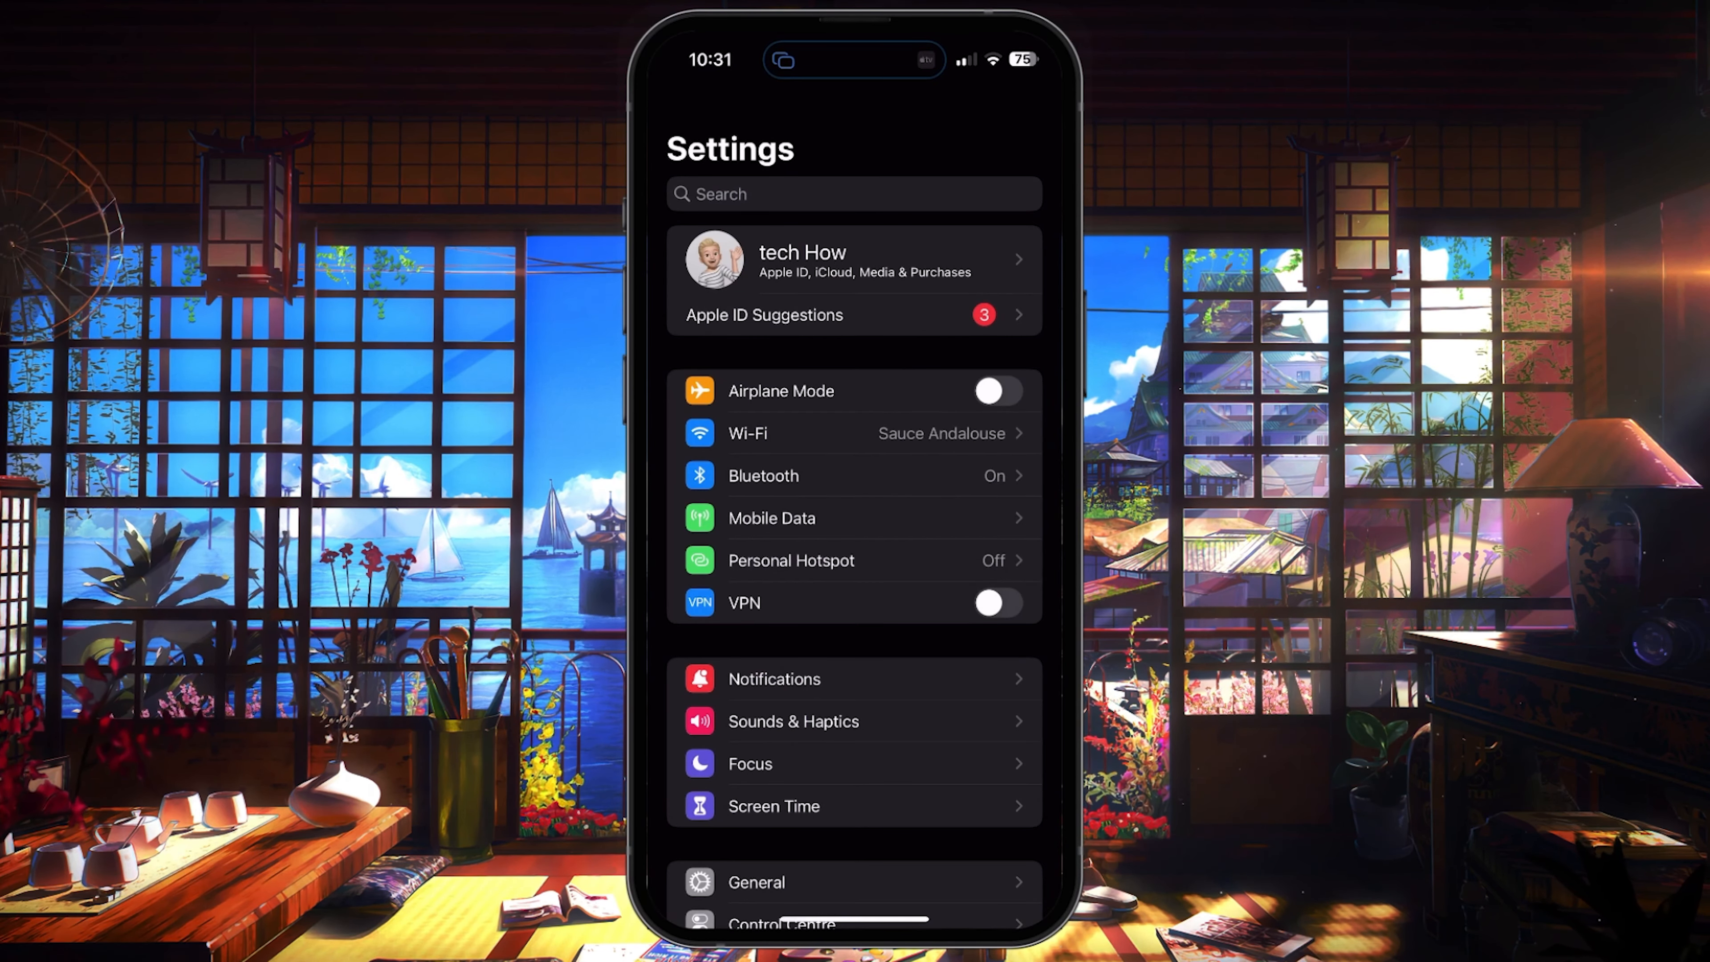
Step: Show the Screen Time overview with the daily average usage chart
{"action": "left_click", "coordinate": [773, 806]}
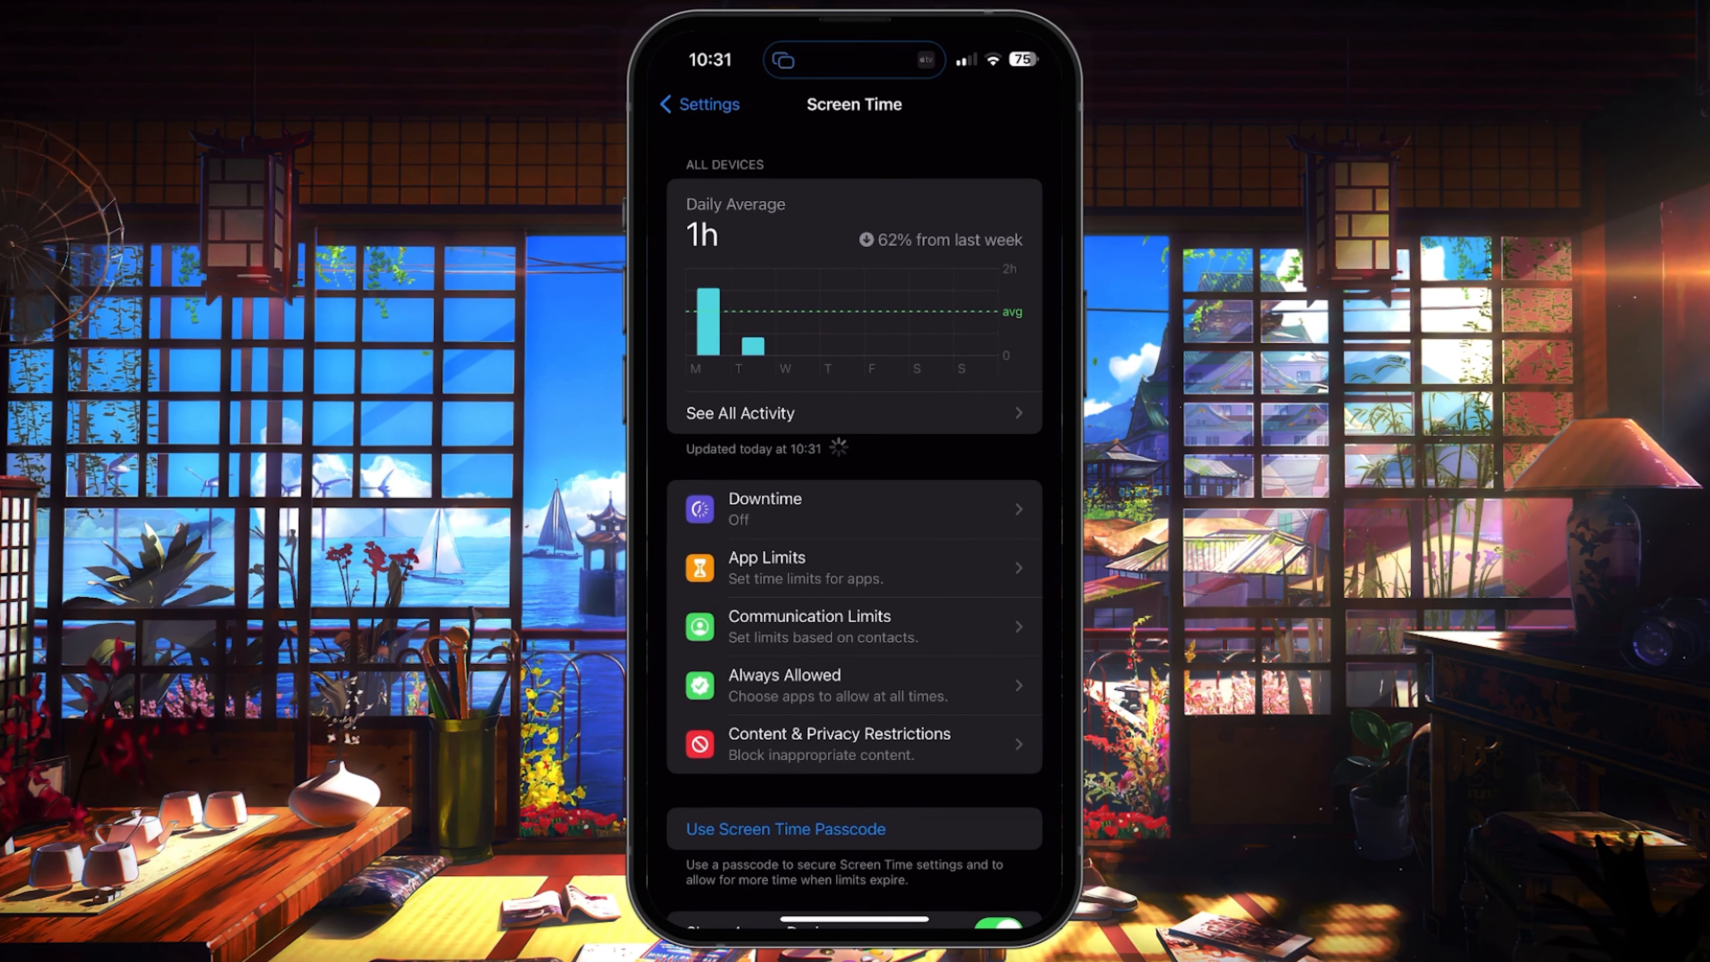
Step: Confirm the Content & Privacy Restrictions switch is off, then return toward General
{"action": "left_click", "coordinate": [854, 626]}
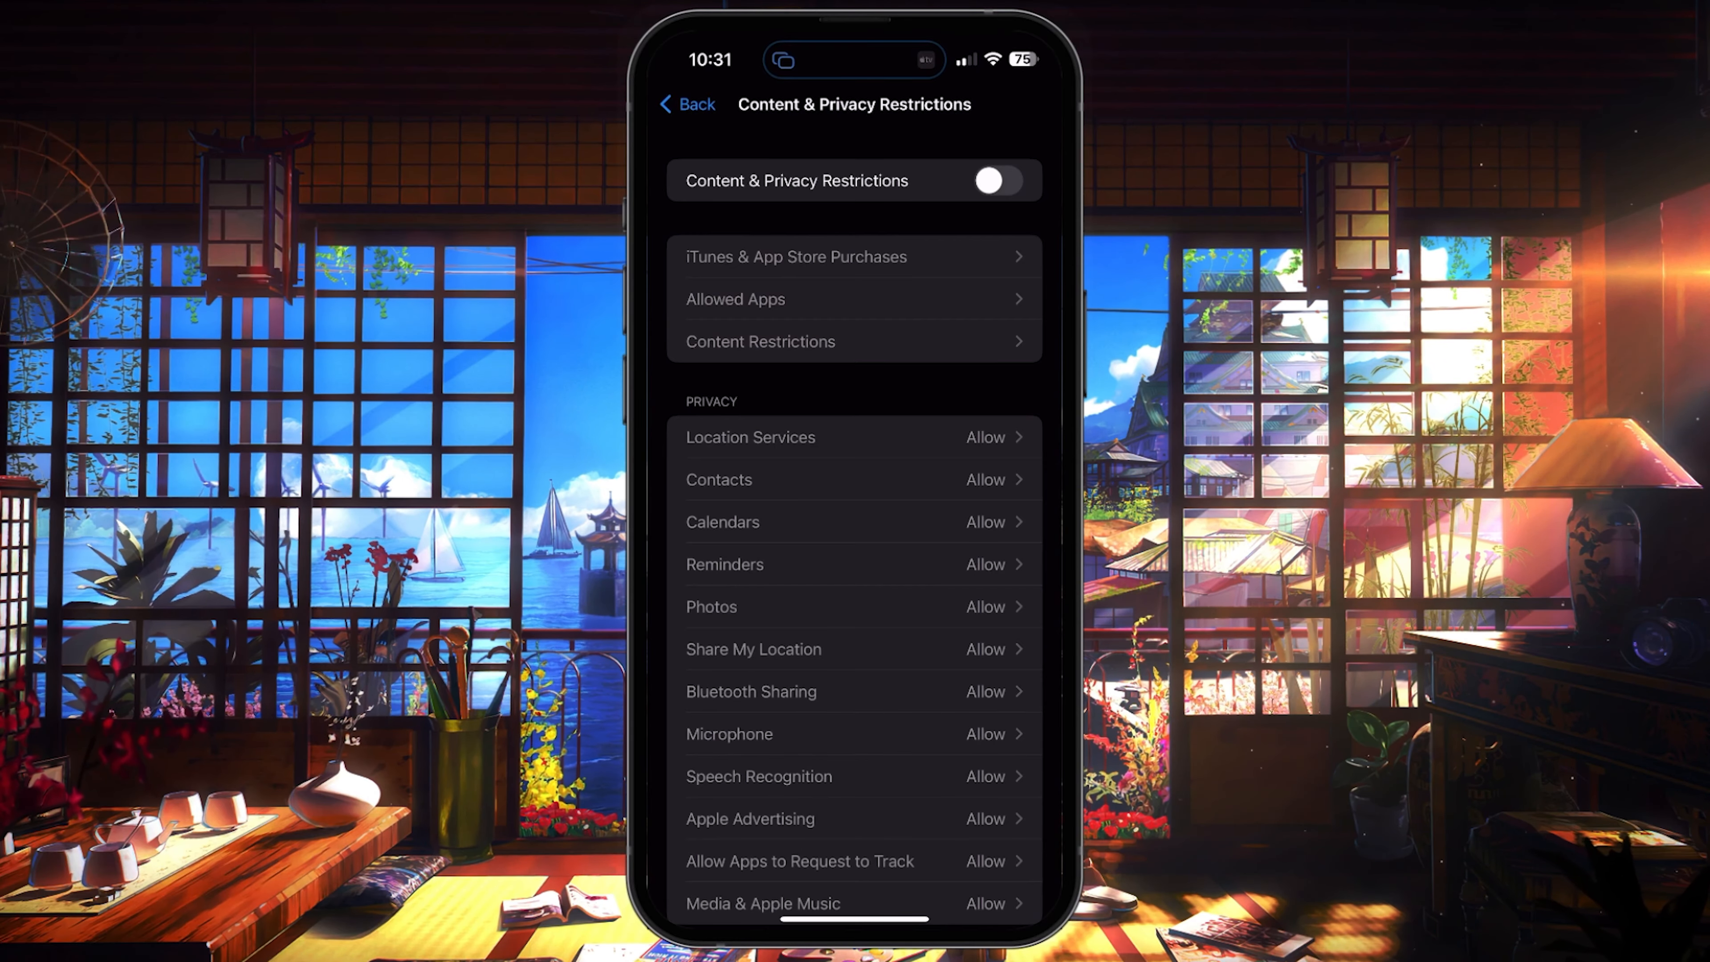
{"action": "scroll", "scroll_direction": "down", "scroll_amount": 3}
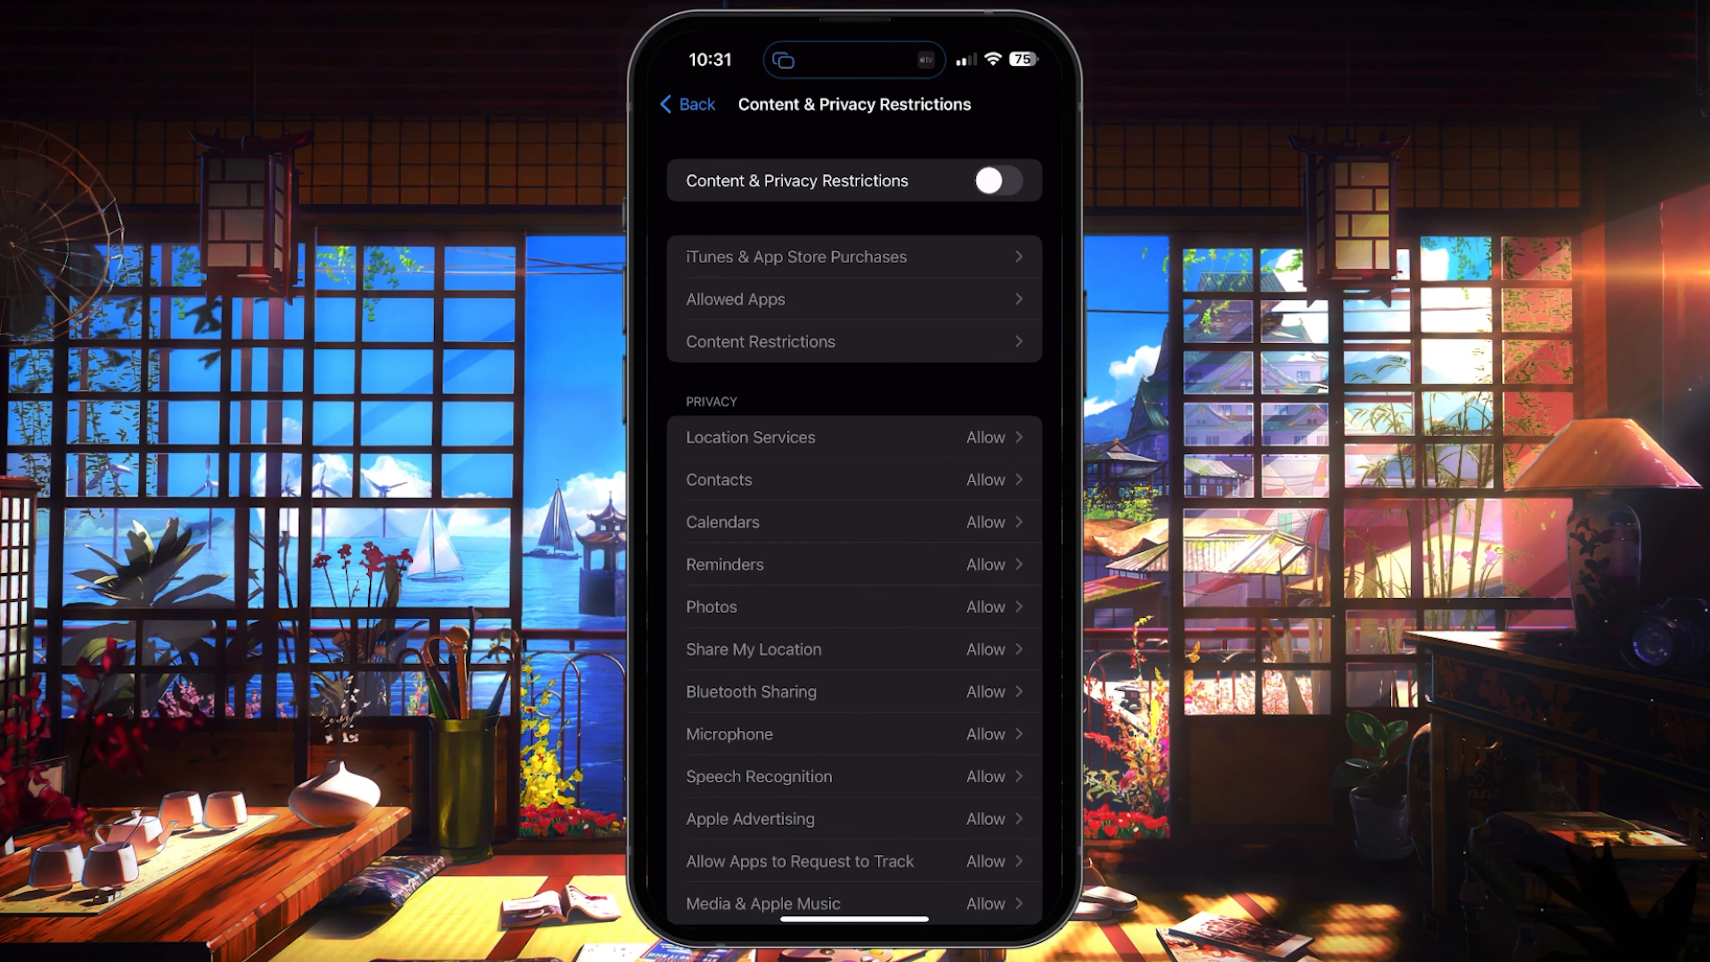
{"action": "left_click", "coordinate": [687, 103]}
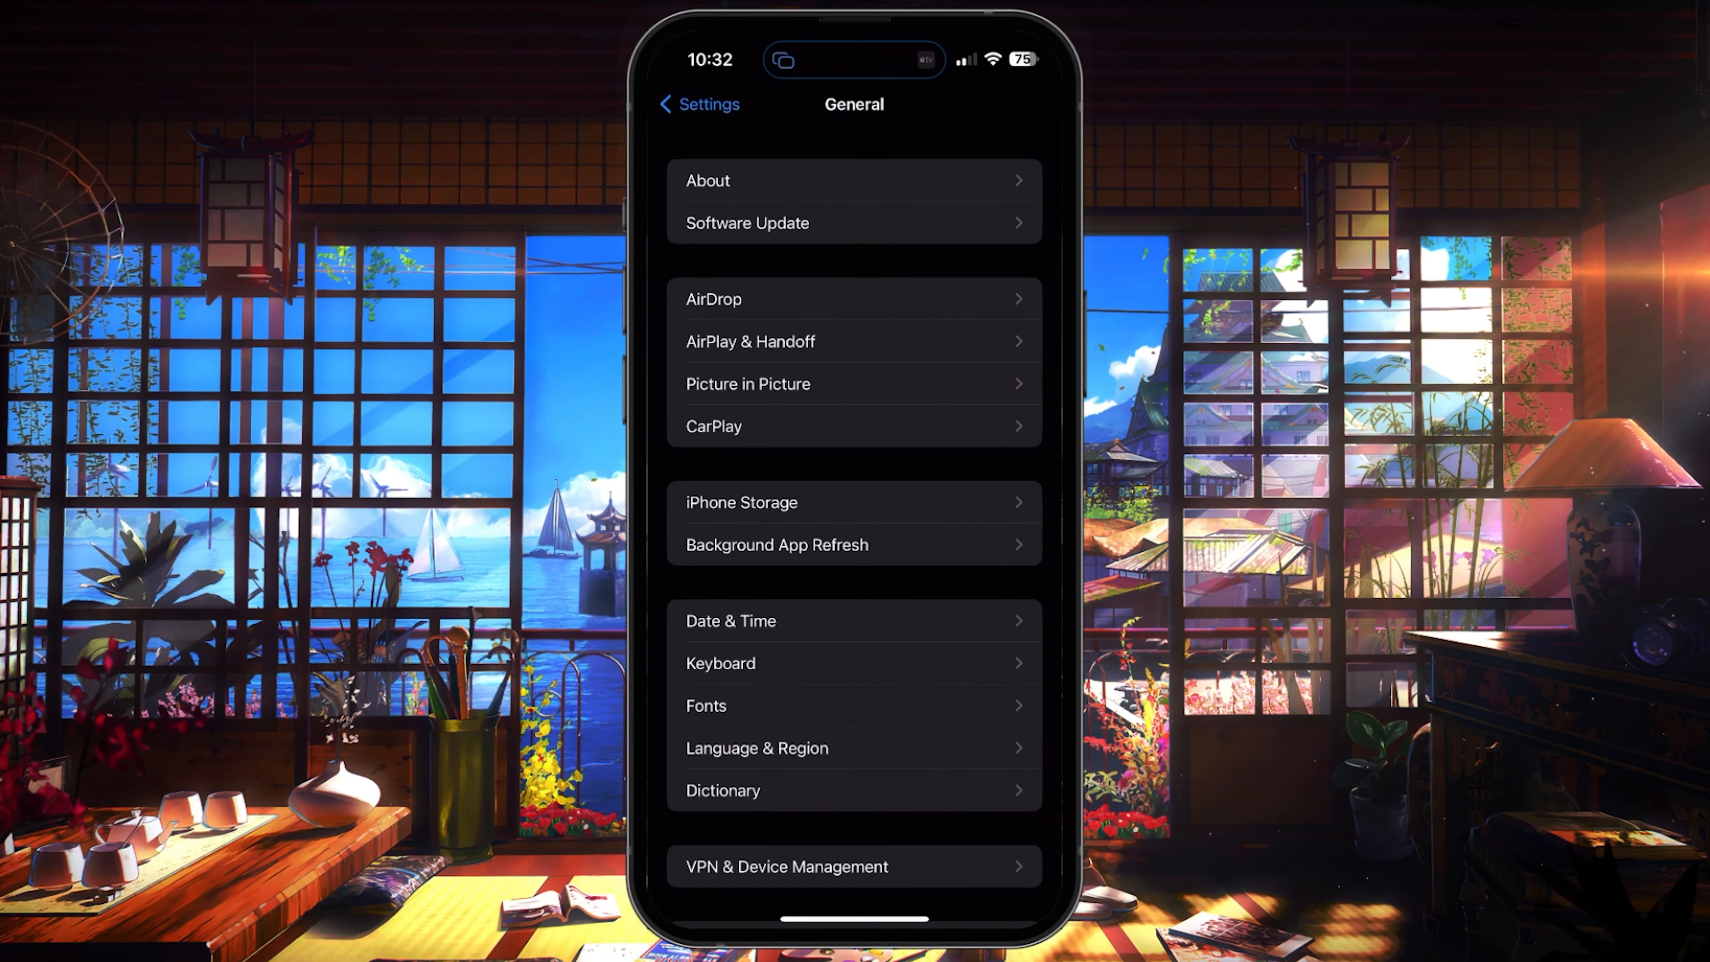
Step: Review the available iOS 16.3 update under Software Update and return to General
{"action": "left_click", "coordinate": [747, 223]}
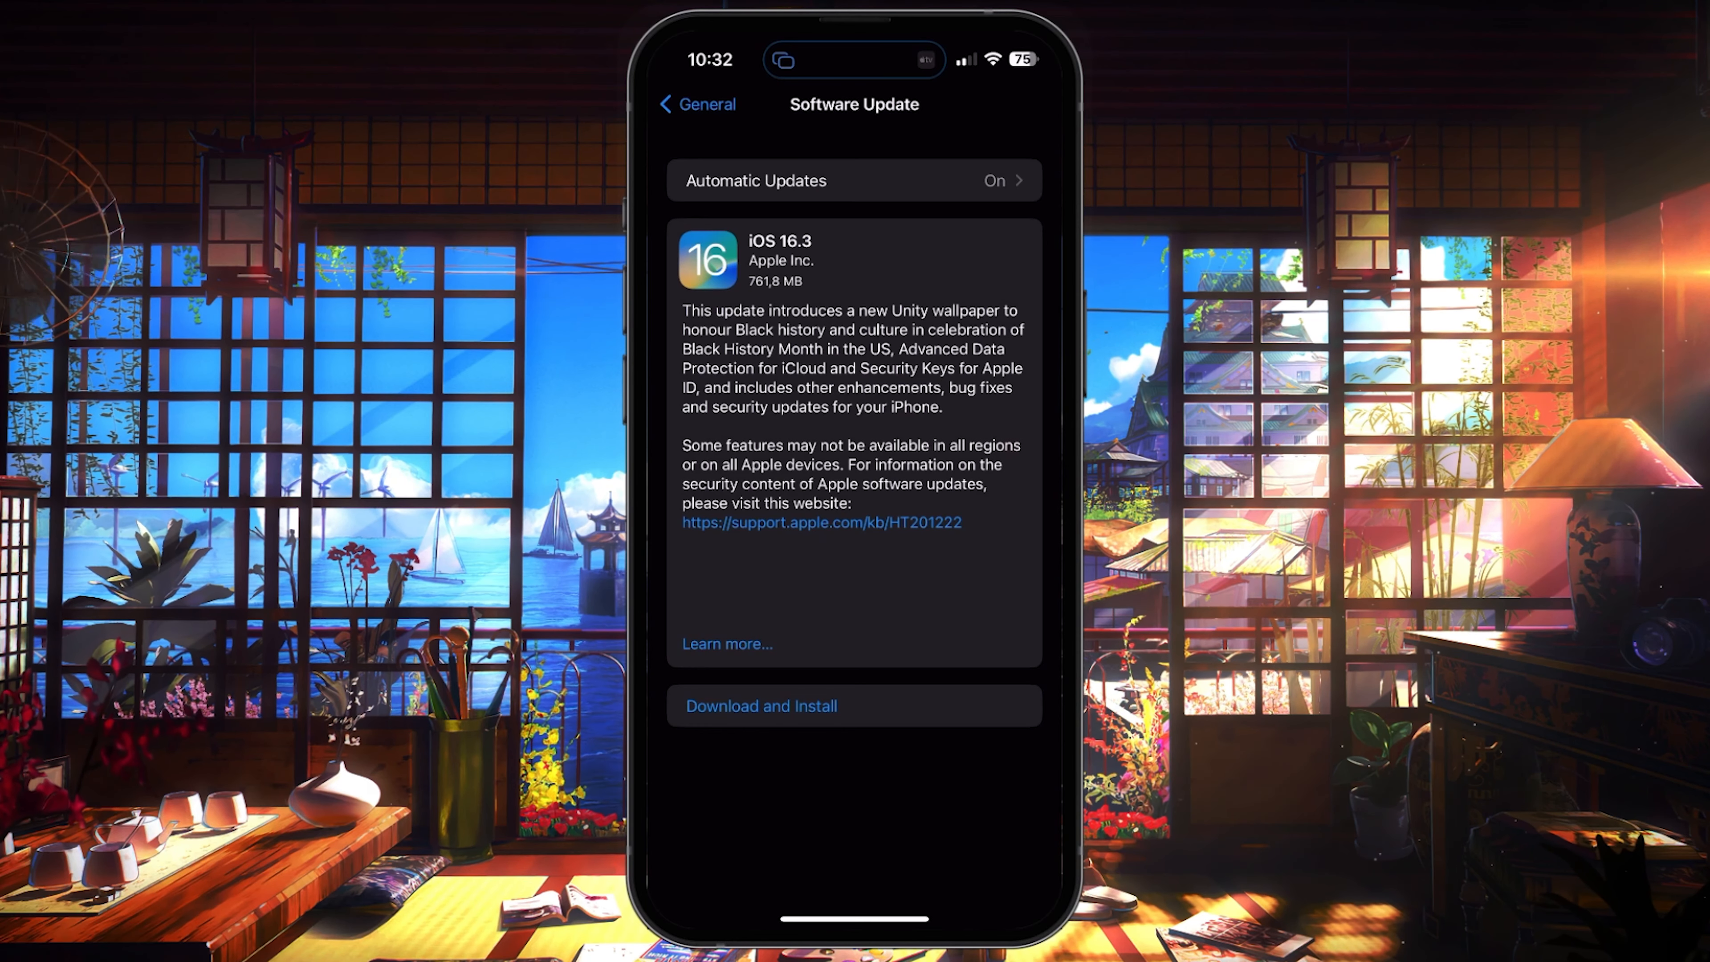
{"action": "left_click", "coordinate": [698, 103]}
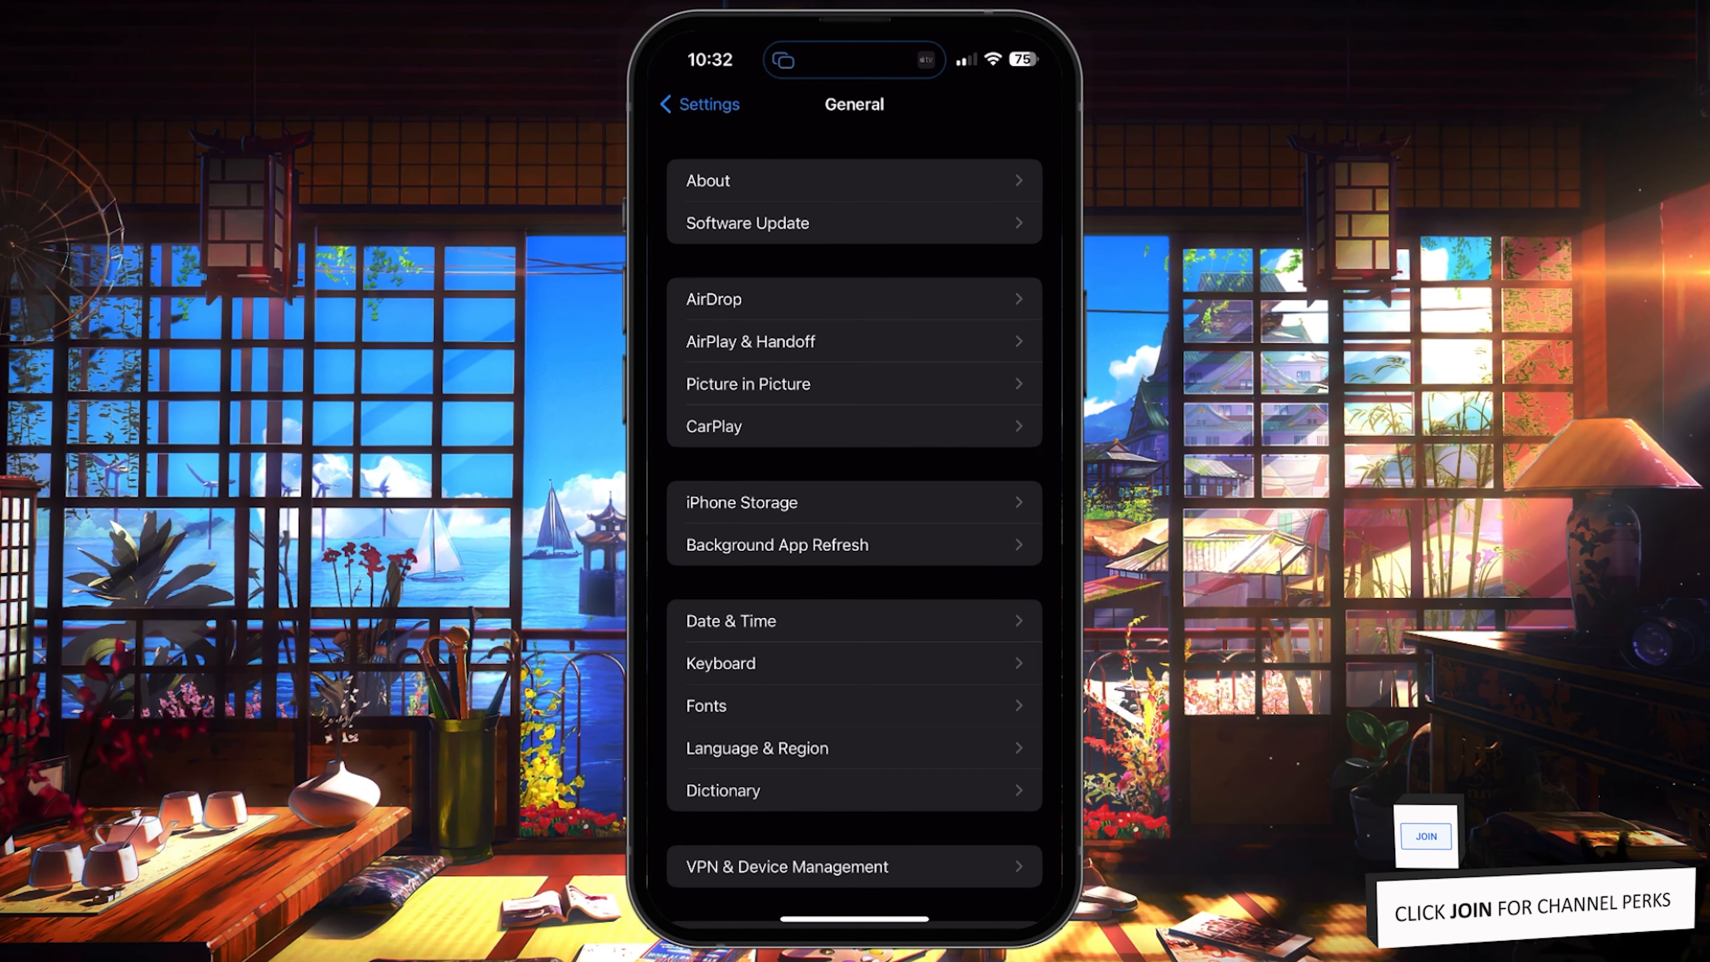
{"action": "scroll", "scroll_direction": "down", "scroll_amount": 3}
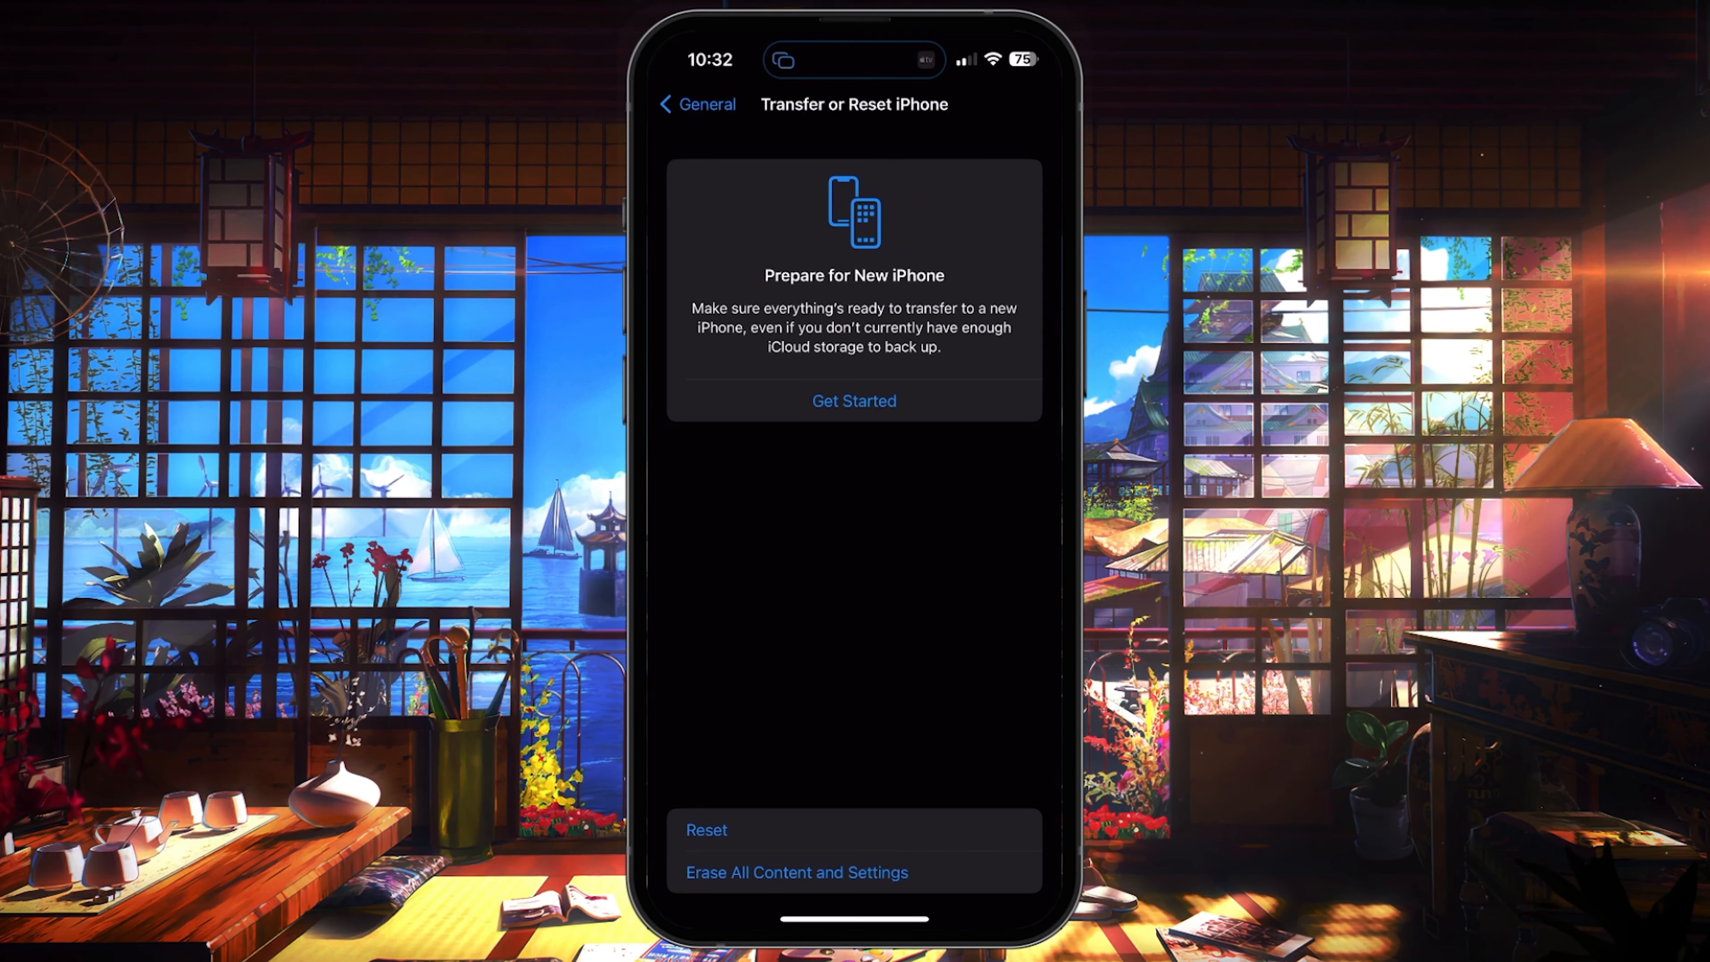
{"action": "left_click", "coordinate": [705, 830]}
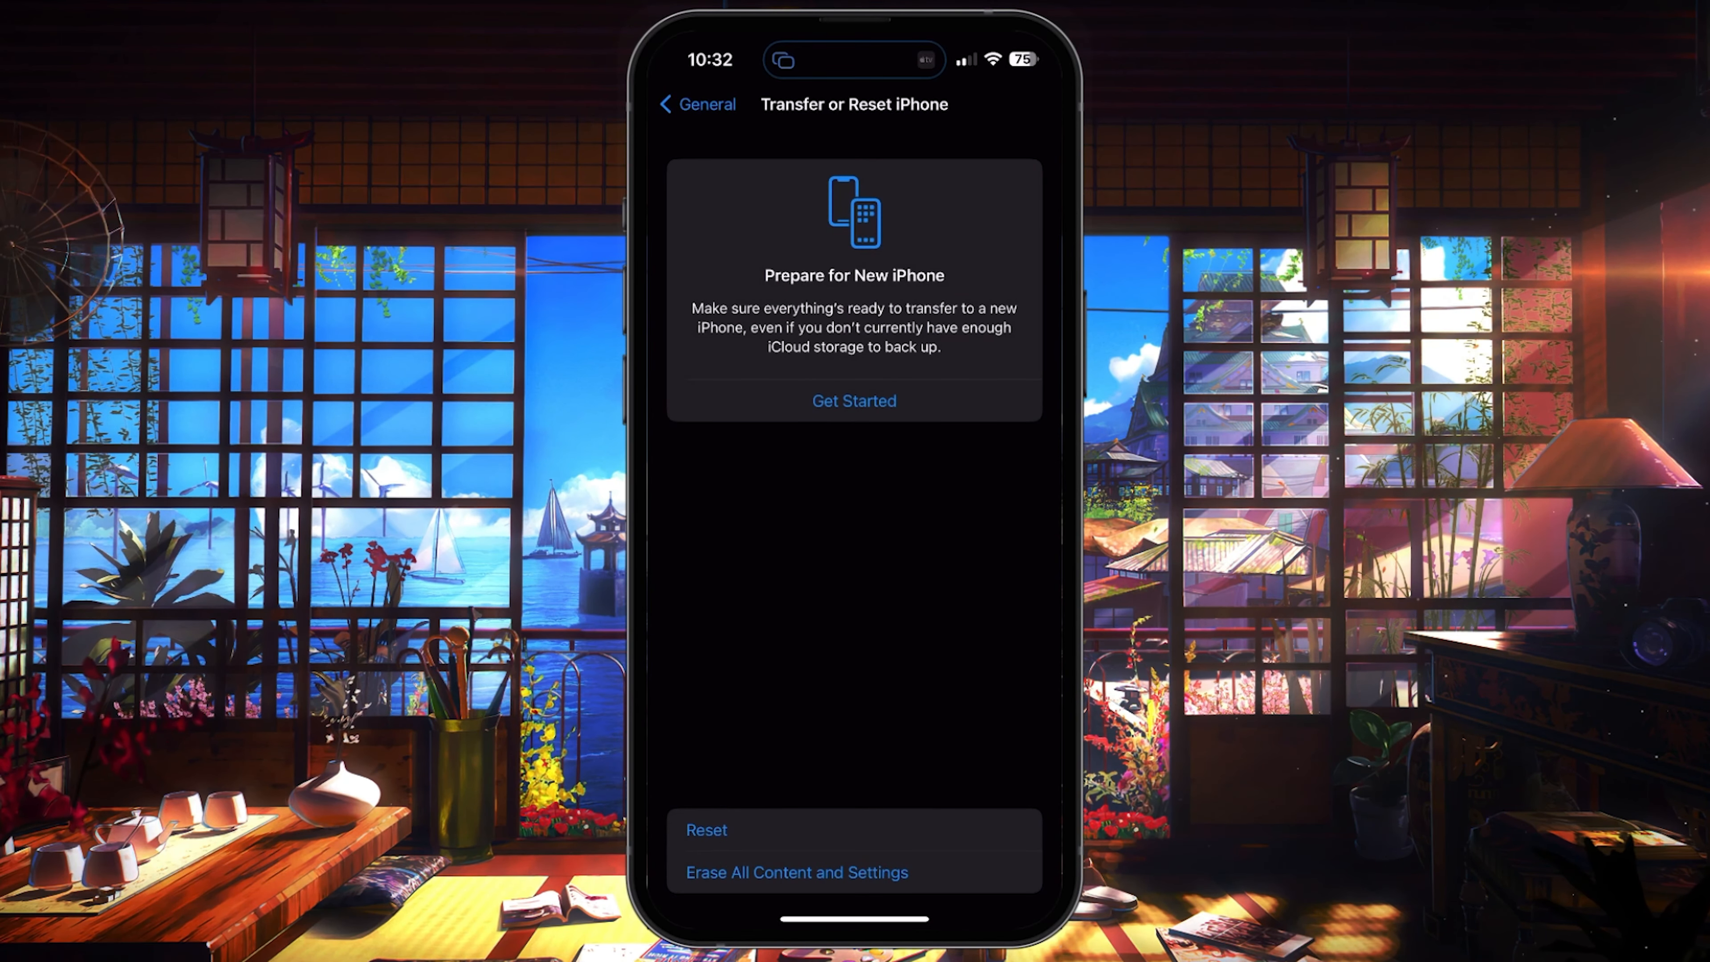
{"action": "left_click", "coordinate": [696, 103]}
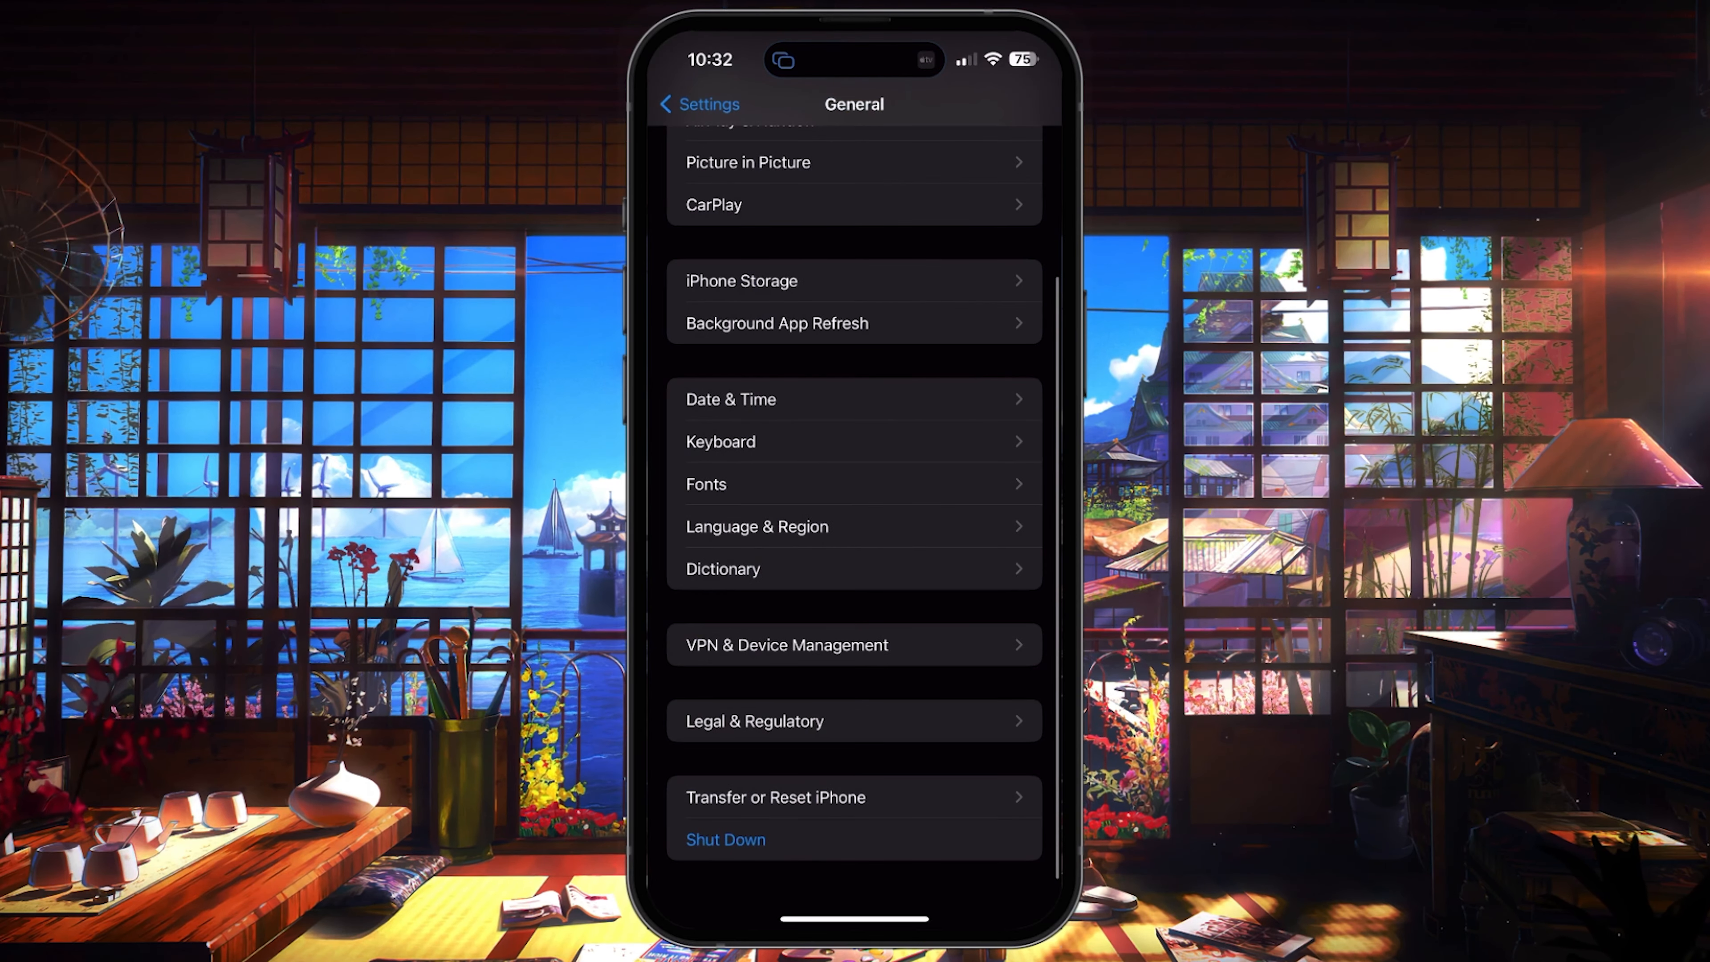